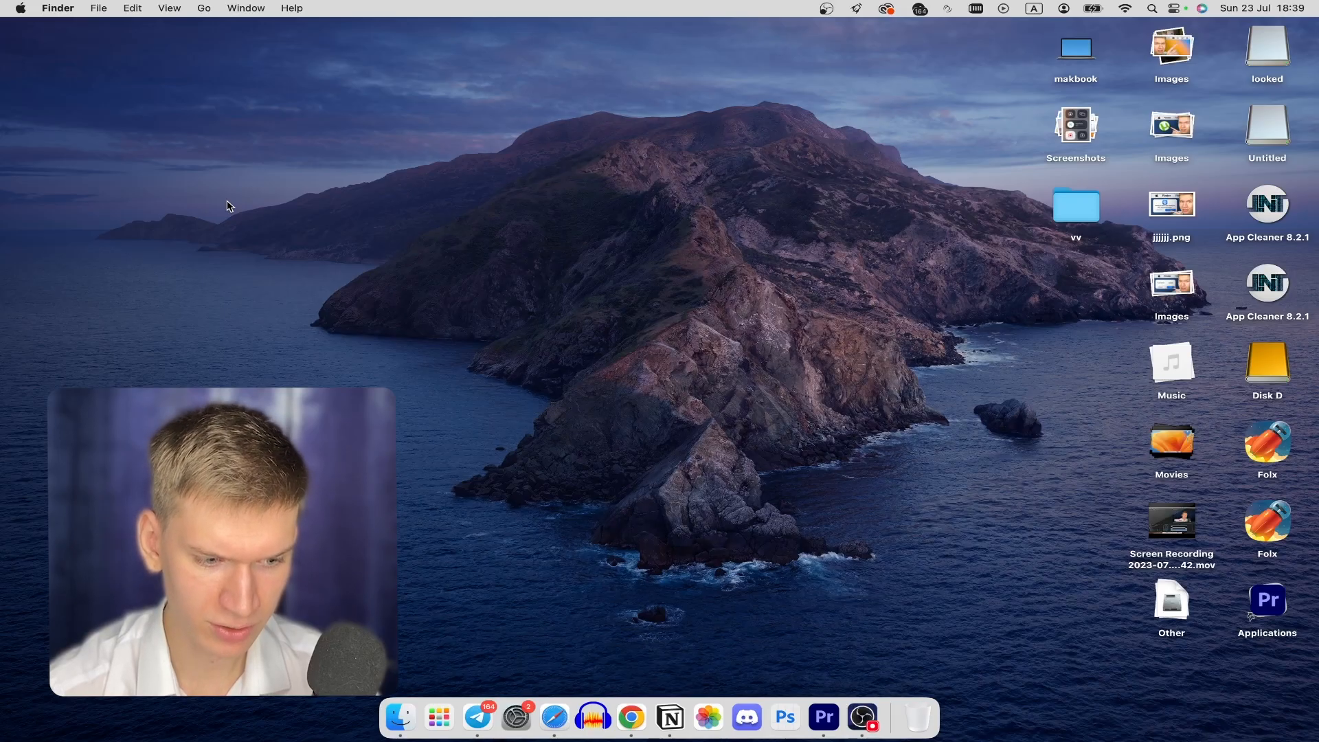
Open the Apple menu from the menu bar.
click(20, 8)
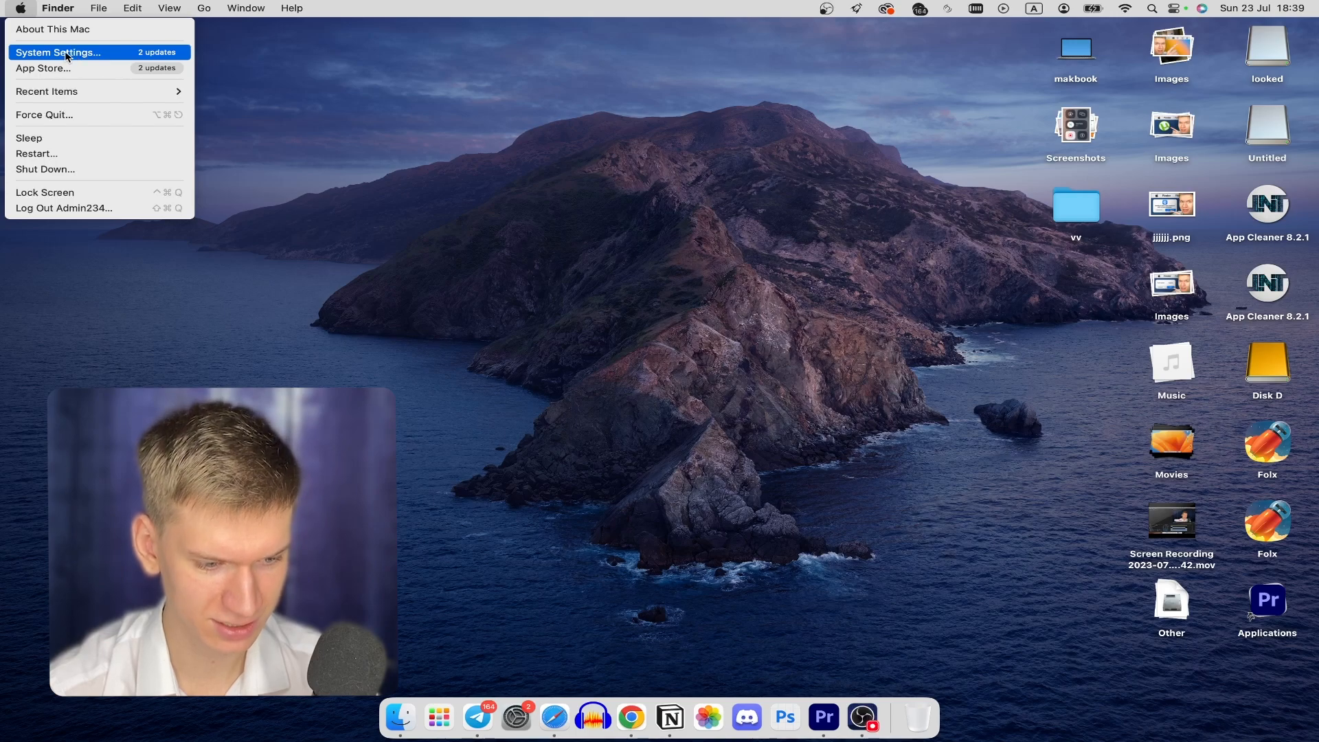
Launch System Settings and show the General page.
click(59, 52)
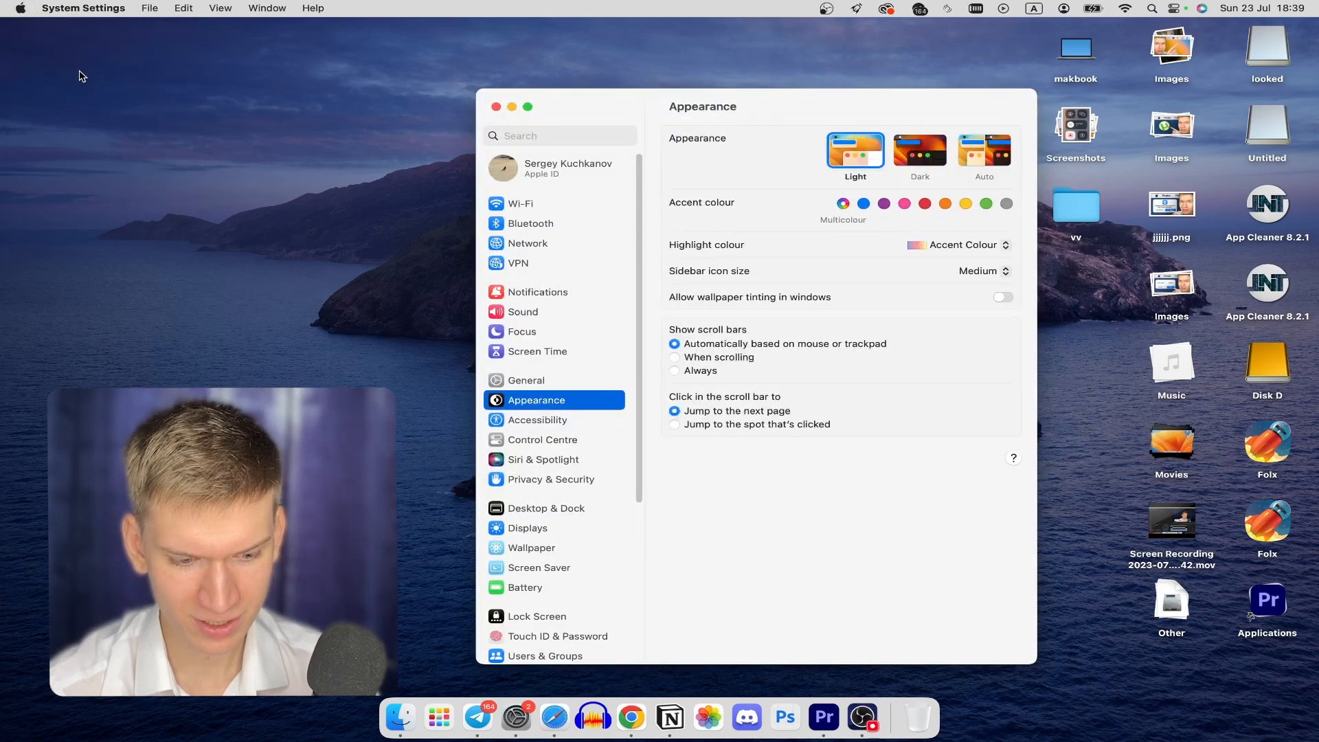
mouse_move(639, 396)
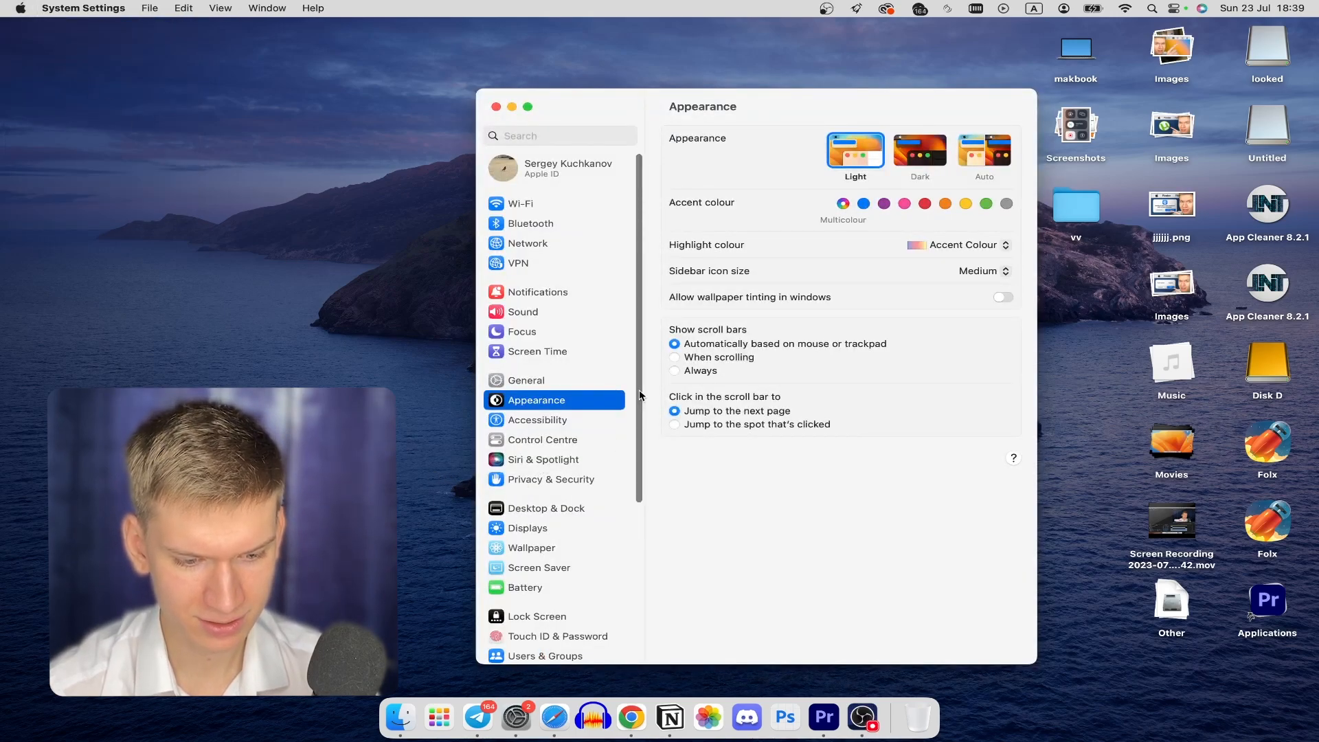
click(526, 379)
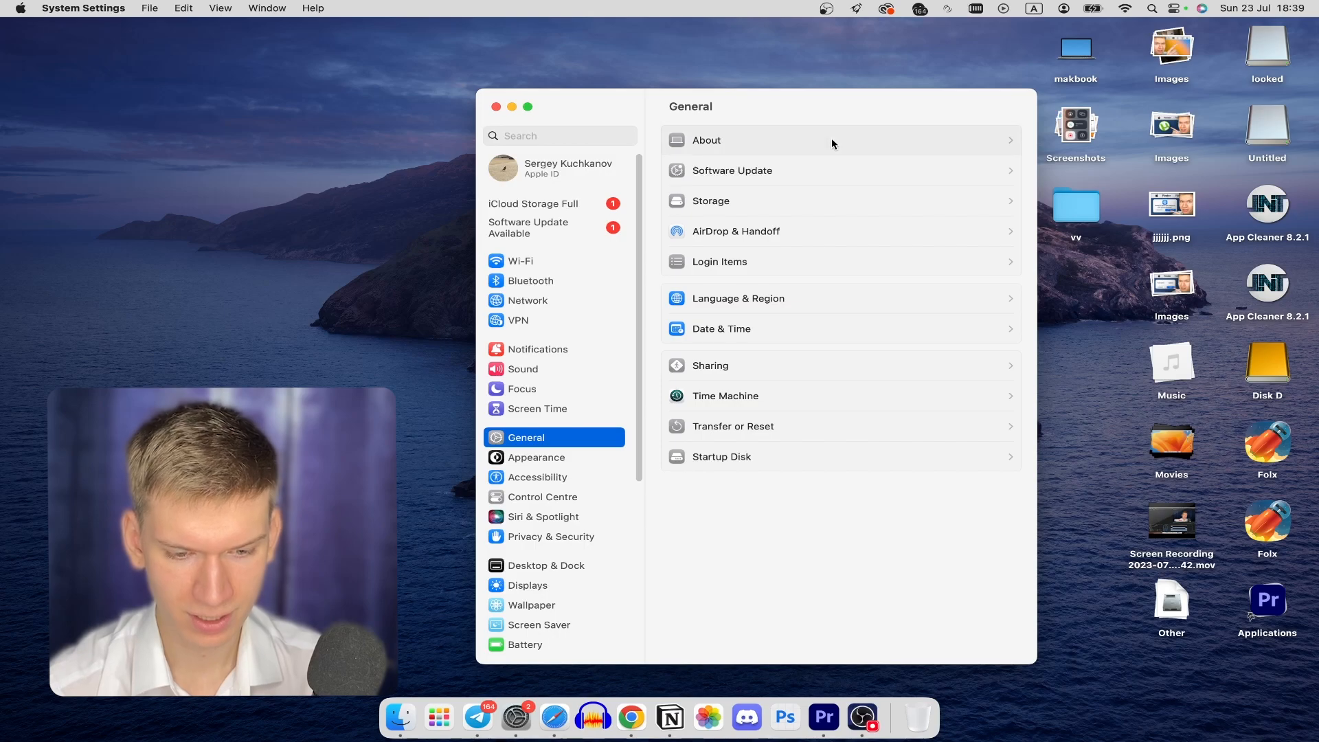
On the About page, rename the Mac from makbook to 123456789.
click(706, 139)
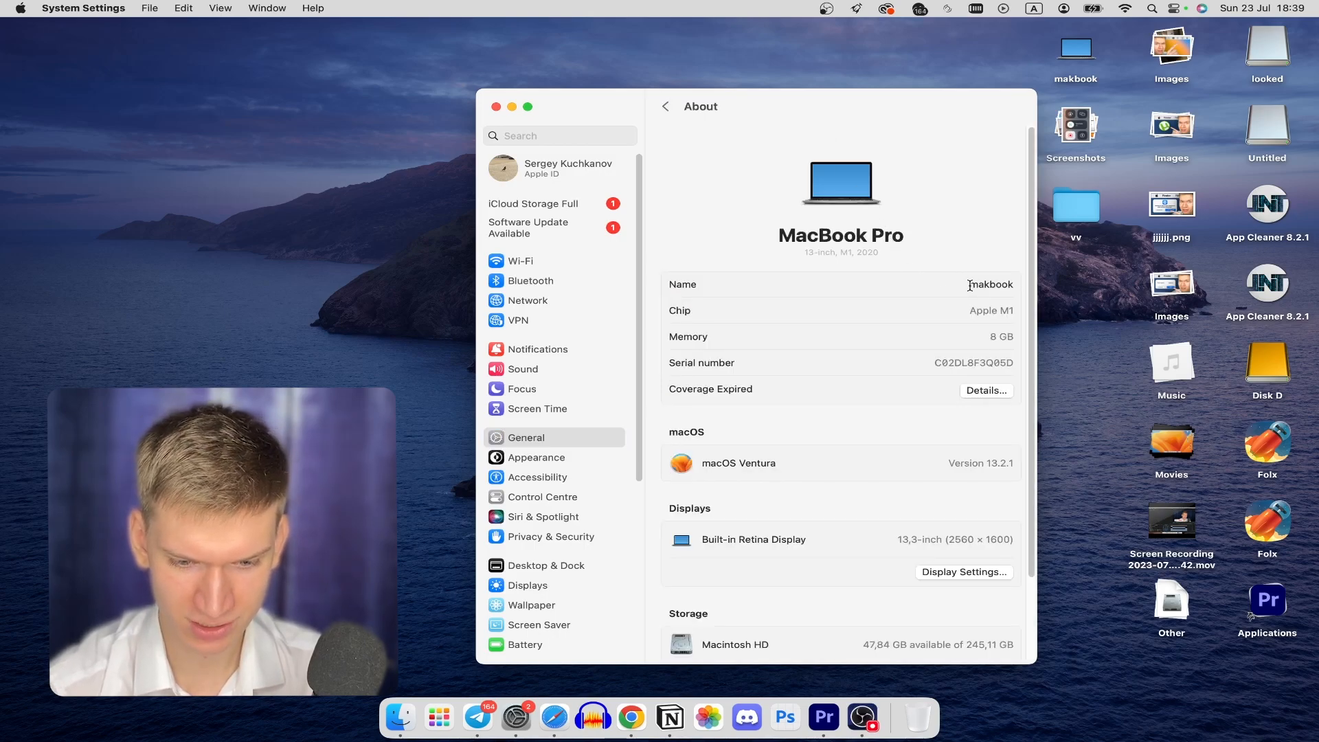
double_click(991, 284)
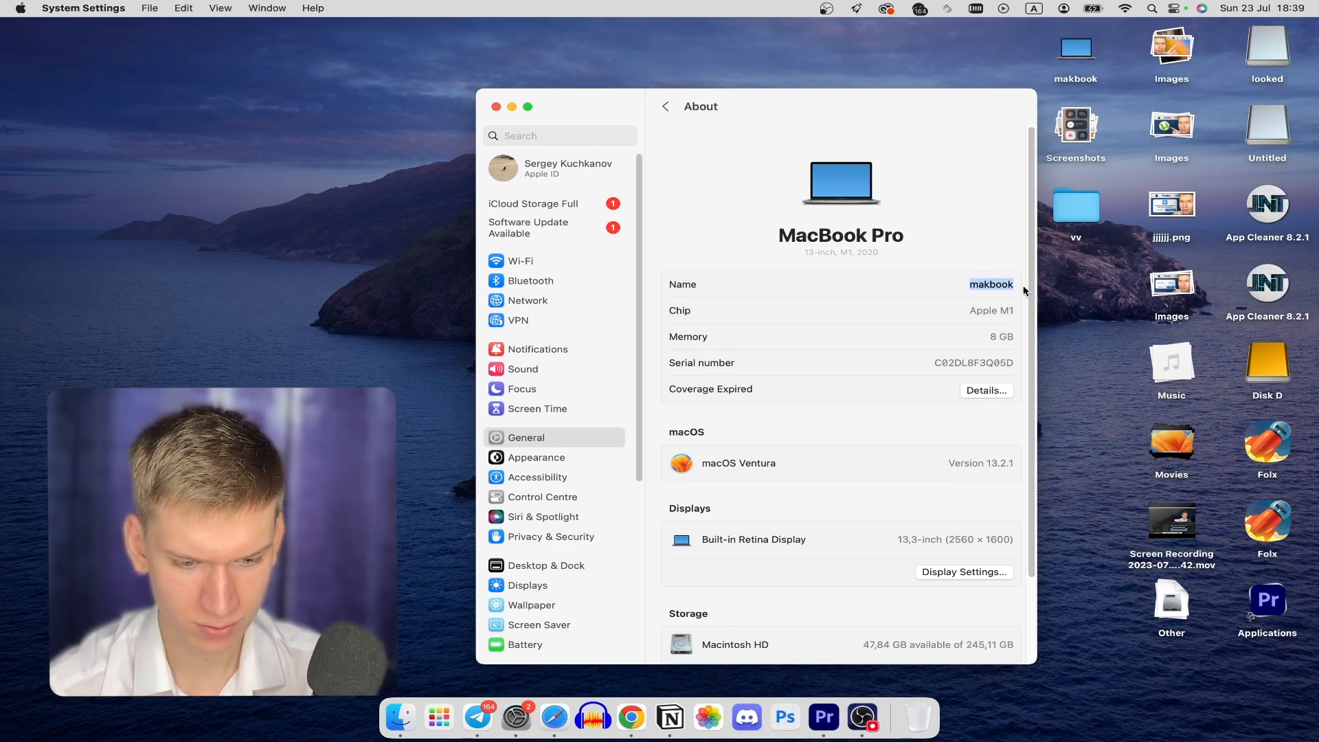
text(127712)
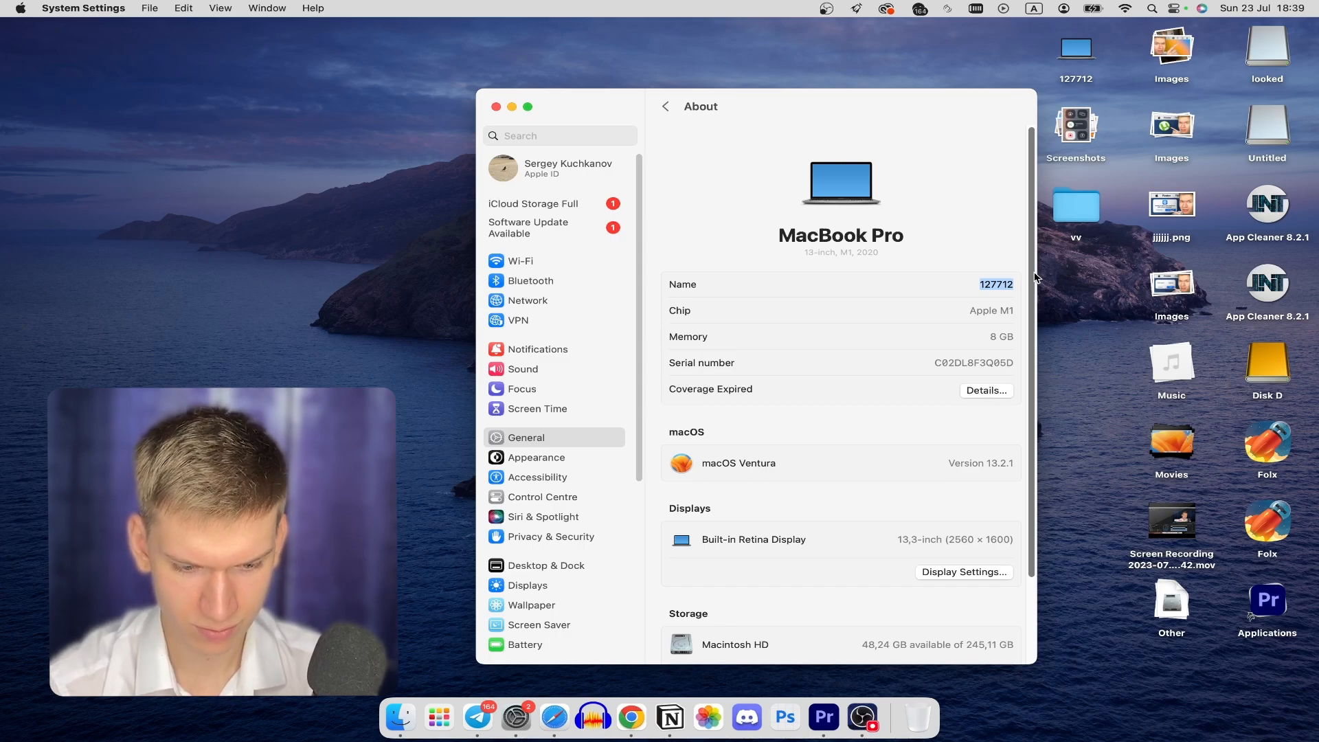
text(123456789)
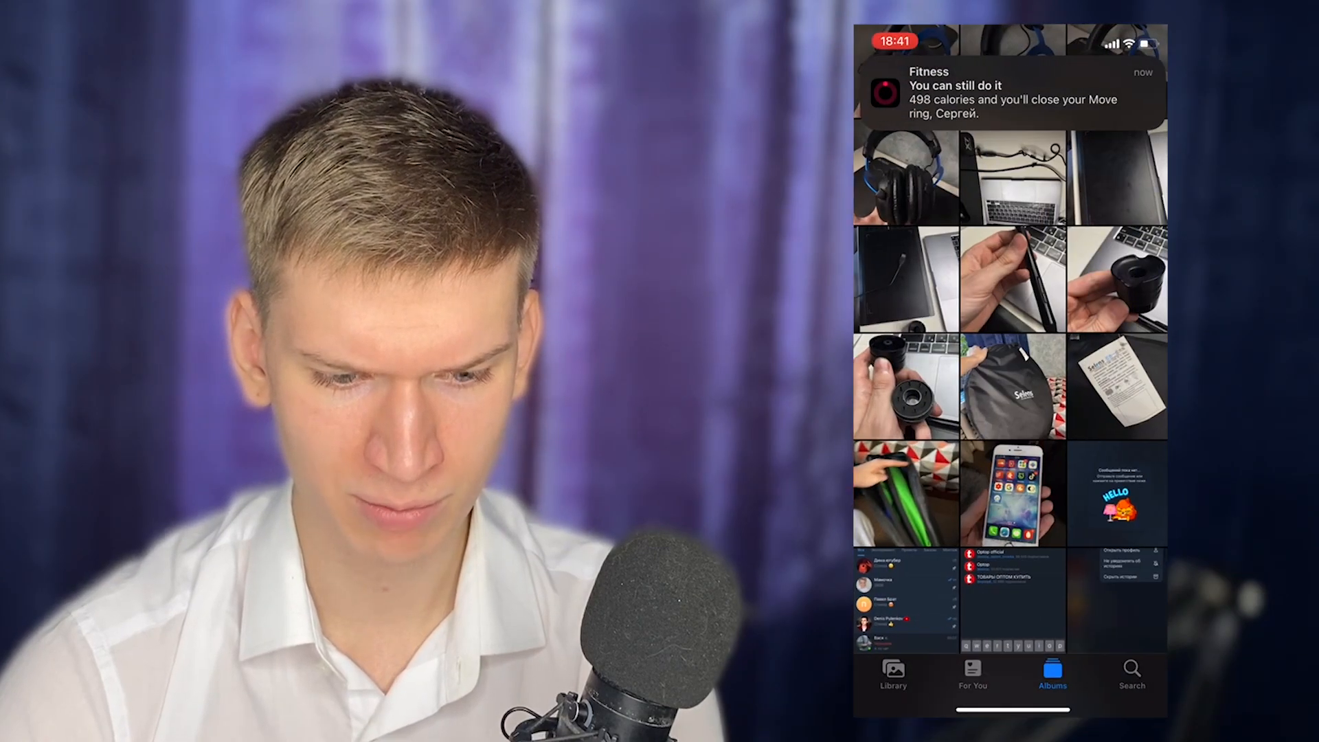
Open the photo of the hand holding an older iPhone.
click(1010, 495)
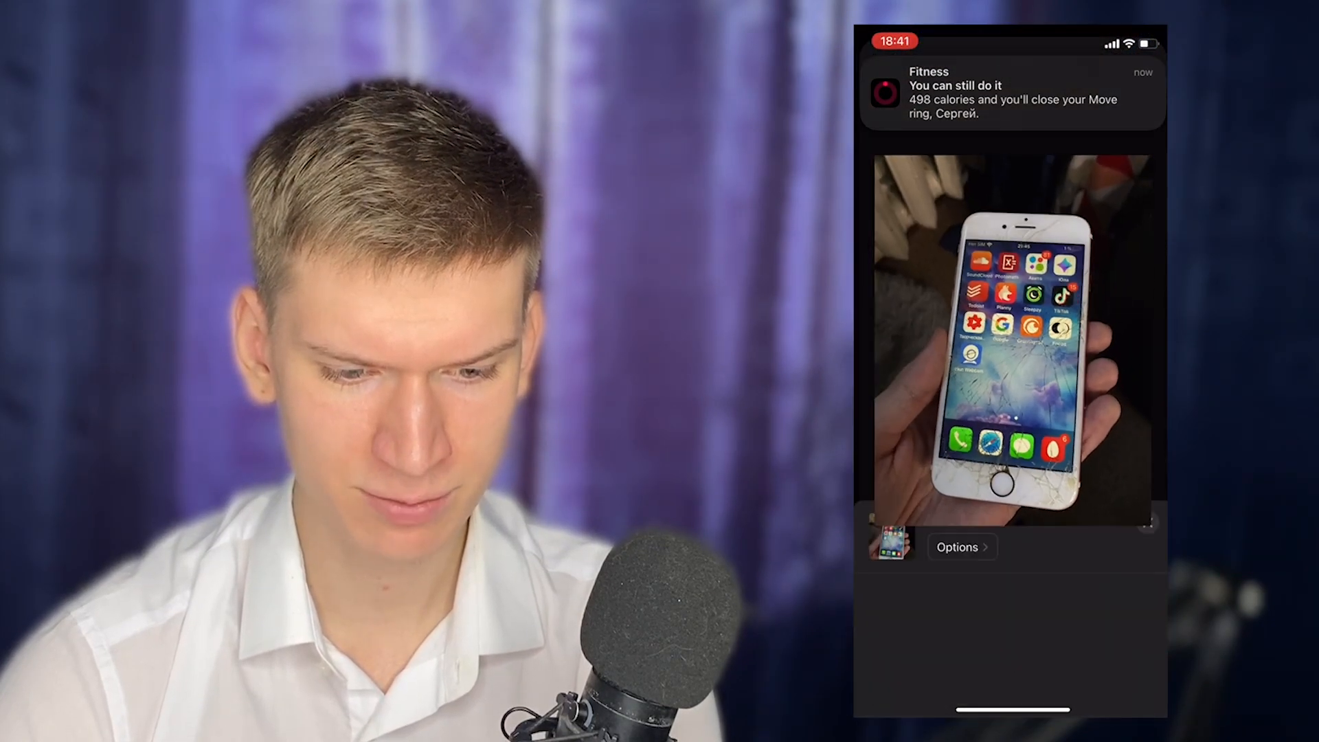